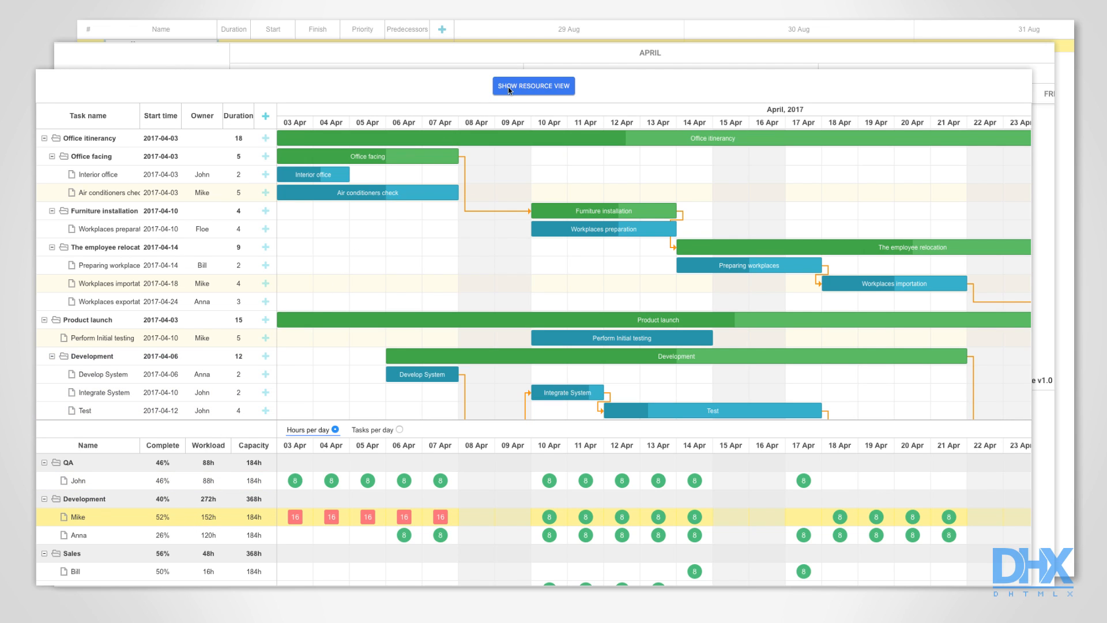
In resource view, move Air conditioners check to 24 Apr, show tasks per day, then return to Gantt.
click(533, 86)
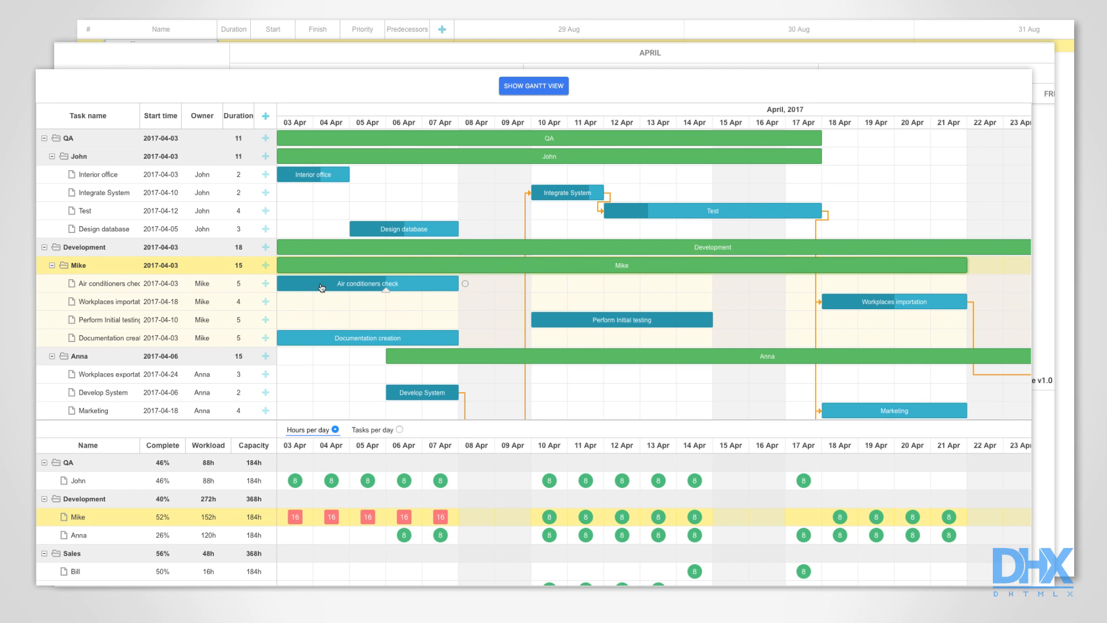
mouse_move(354, 282)
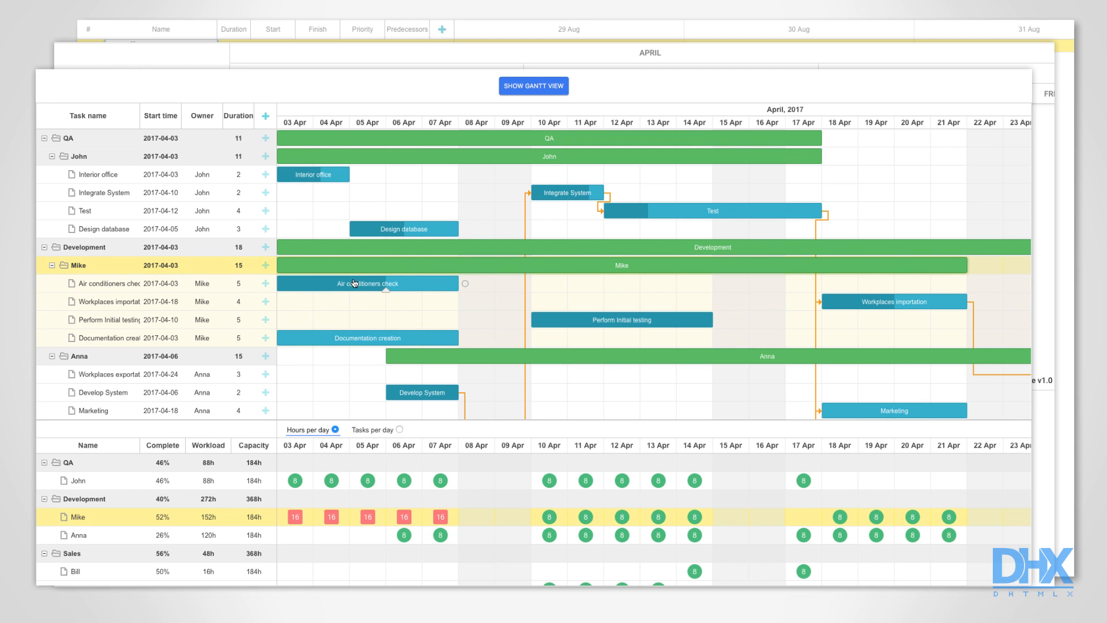
drag(366, 283, 974, 283)
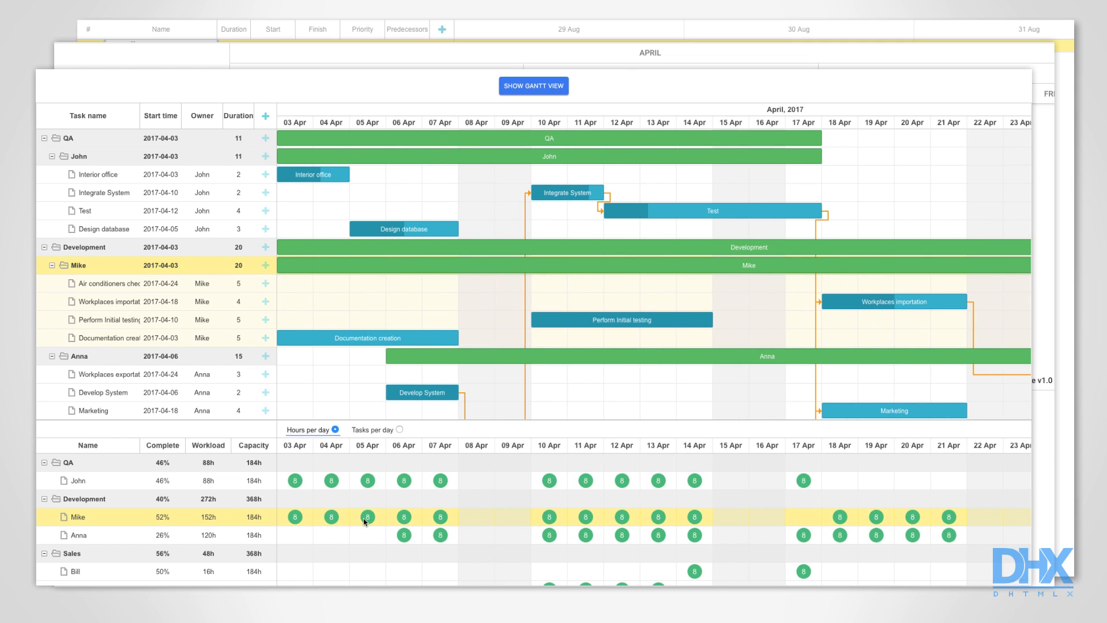
mouse_move(422, 527)
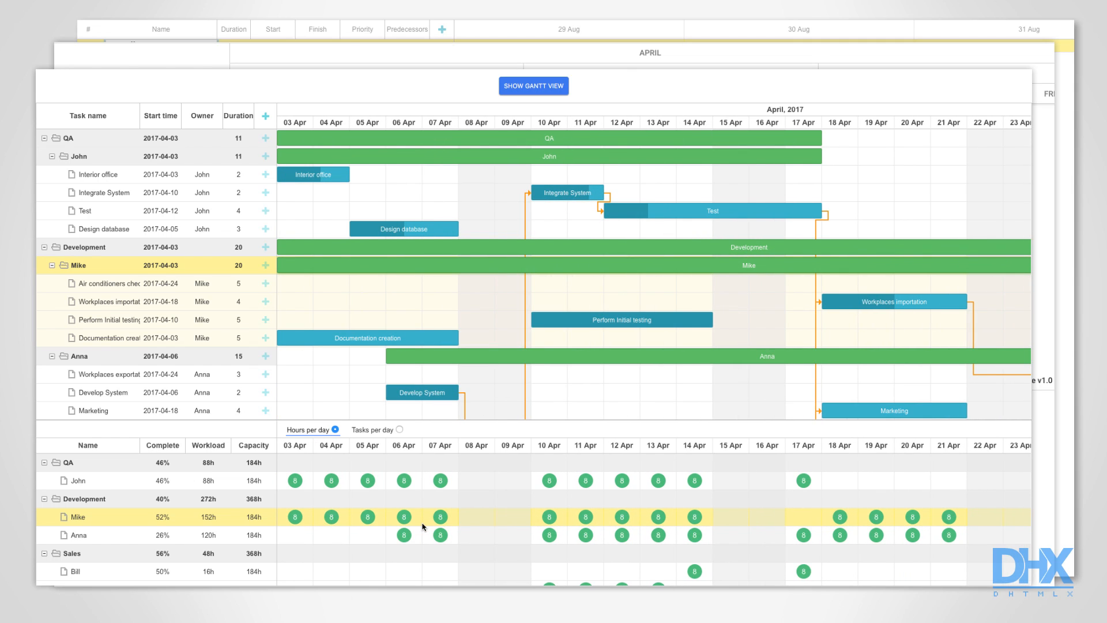
click(399, 430)
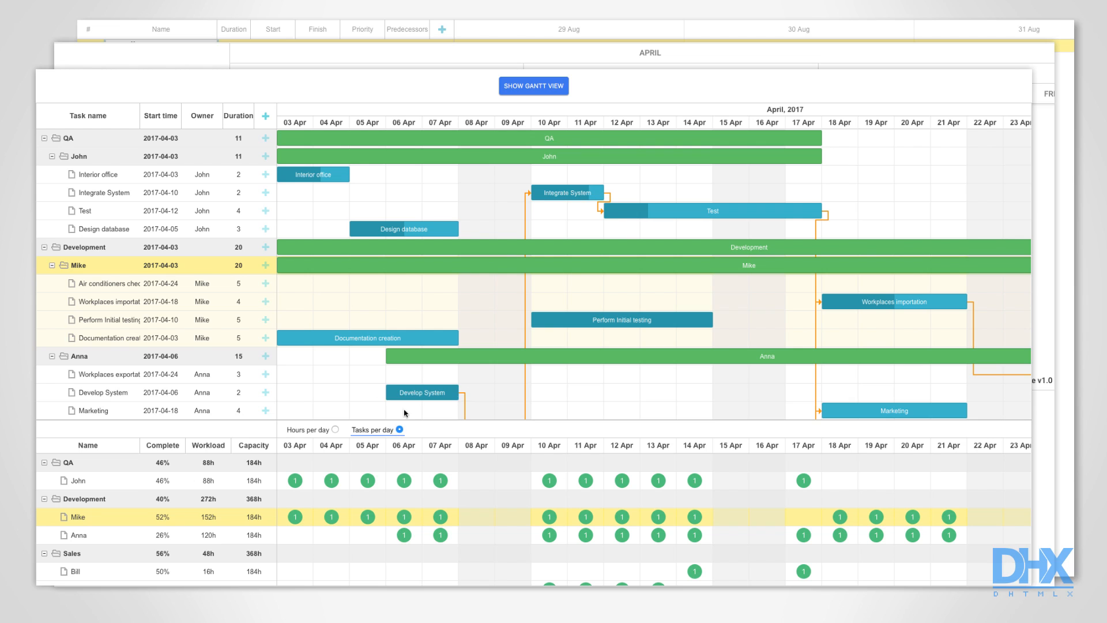
click(533, 86)
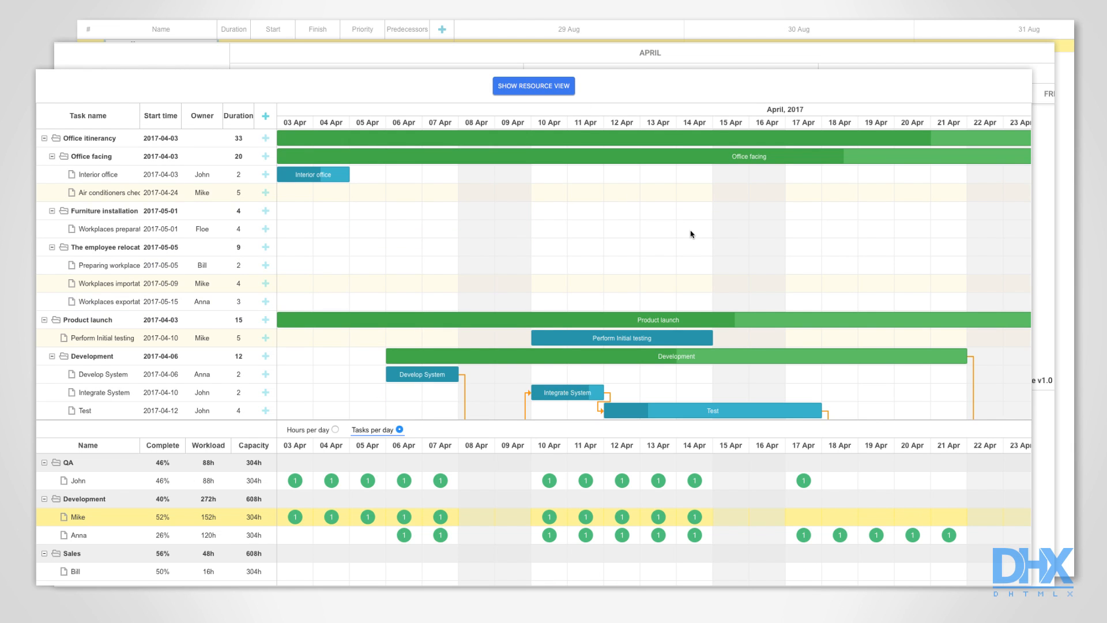
scroll(right, 3)
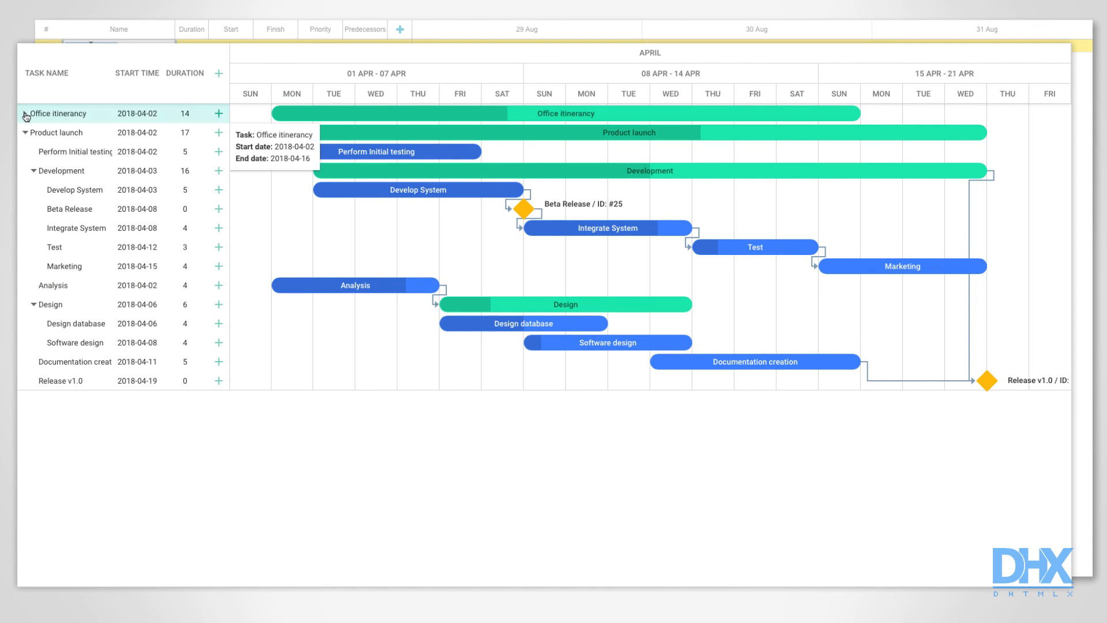
Expand the Office itinerary group and delete its Furniture installation task.
click(25, 113)
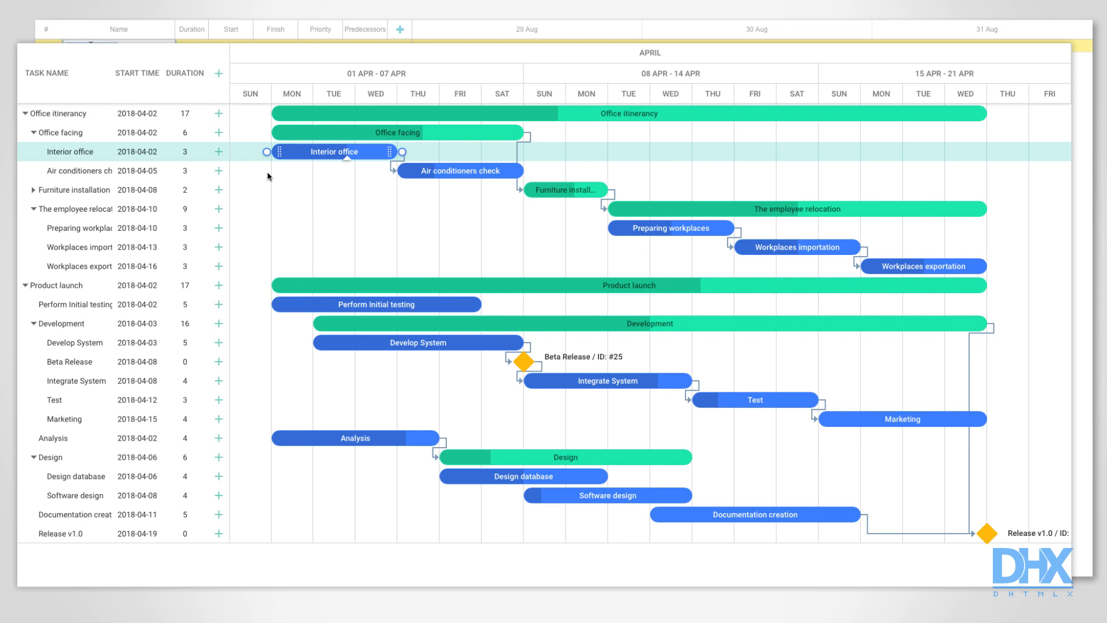
mouse_move(566, 189)
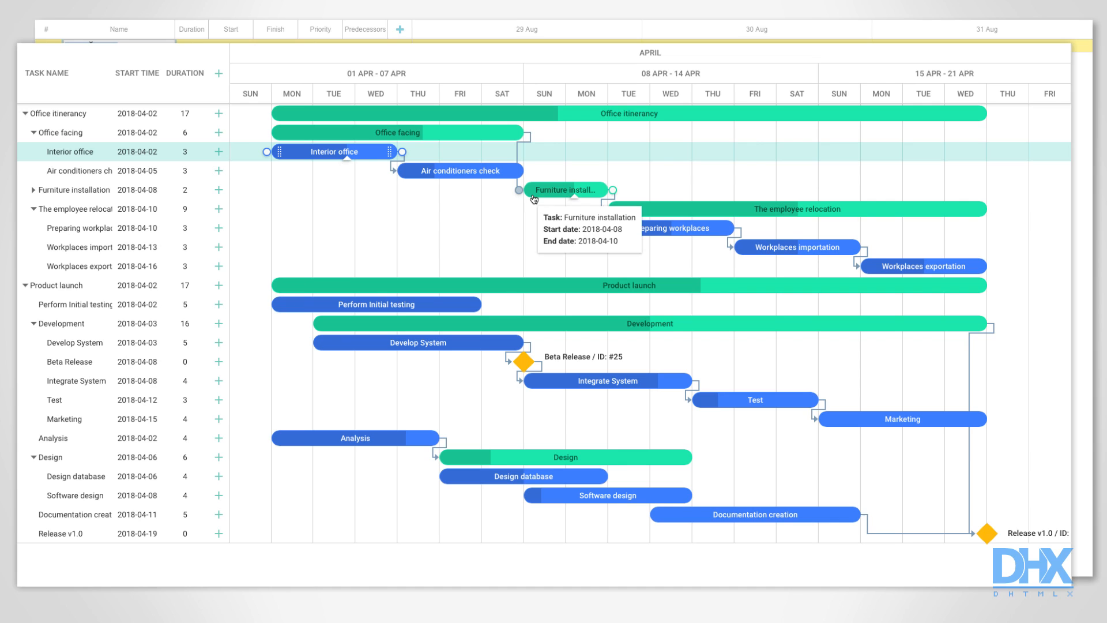
click(566, 189)
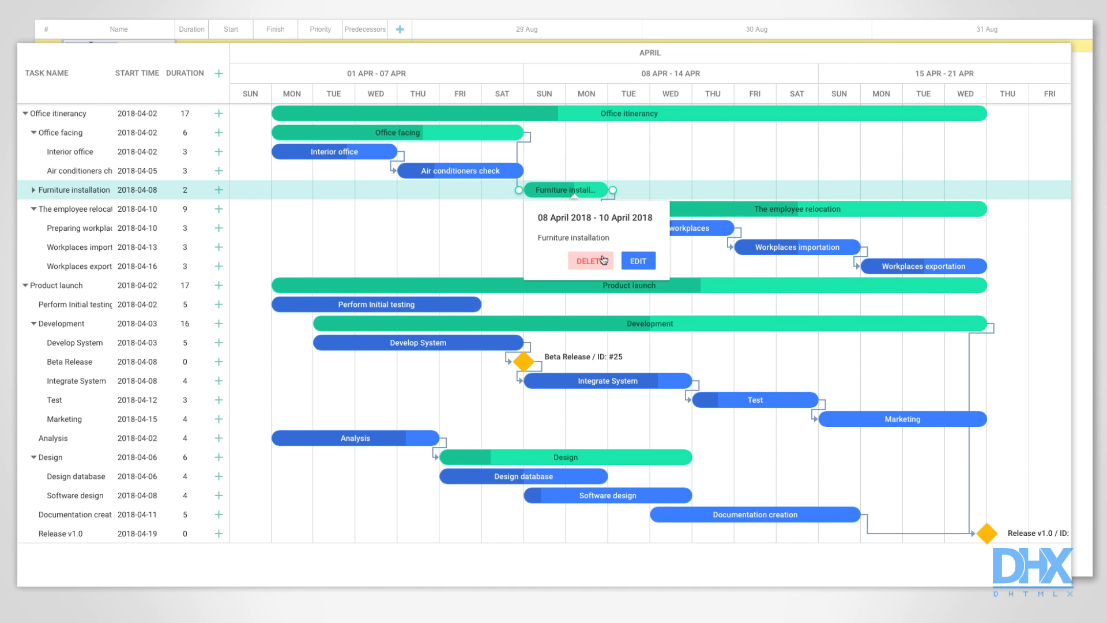
click(589, 260)
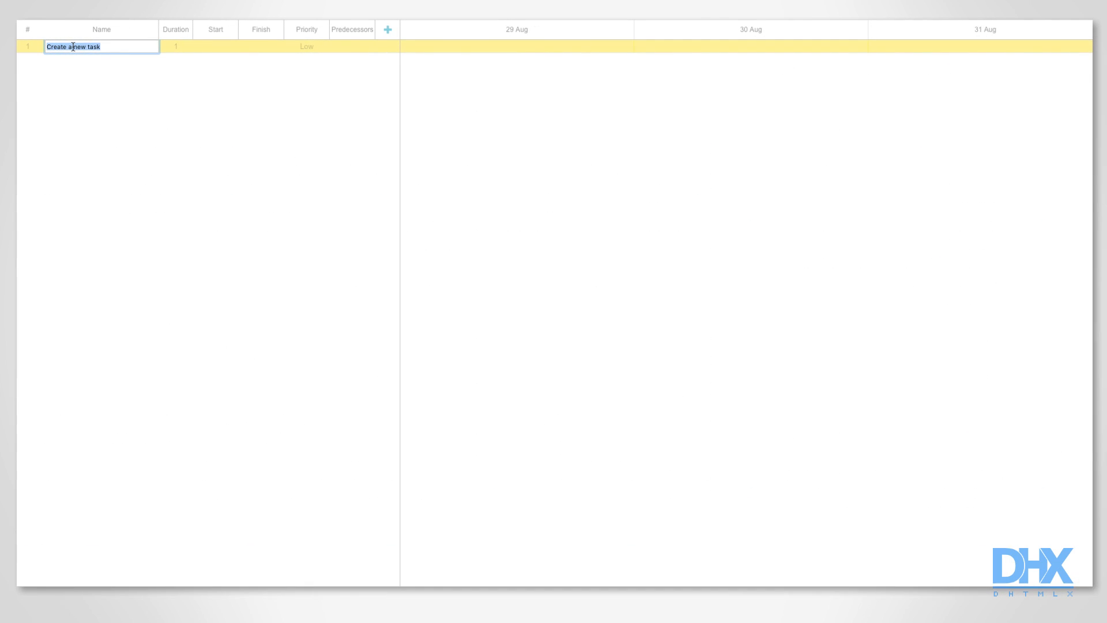
Enter the Project, Task 3, Office and Design task names in the grid.
text(Project)
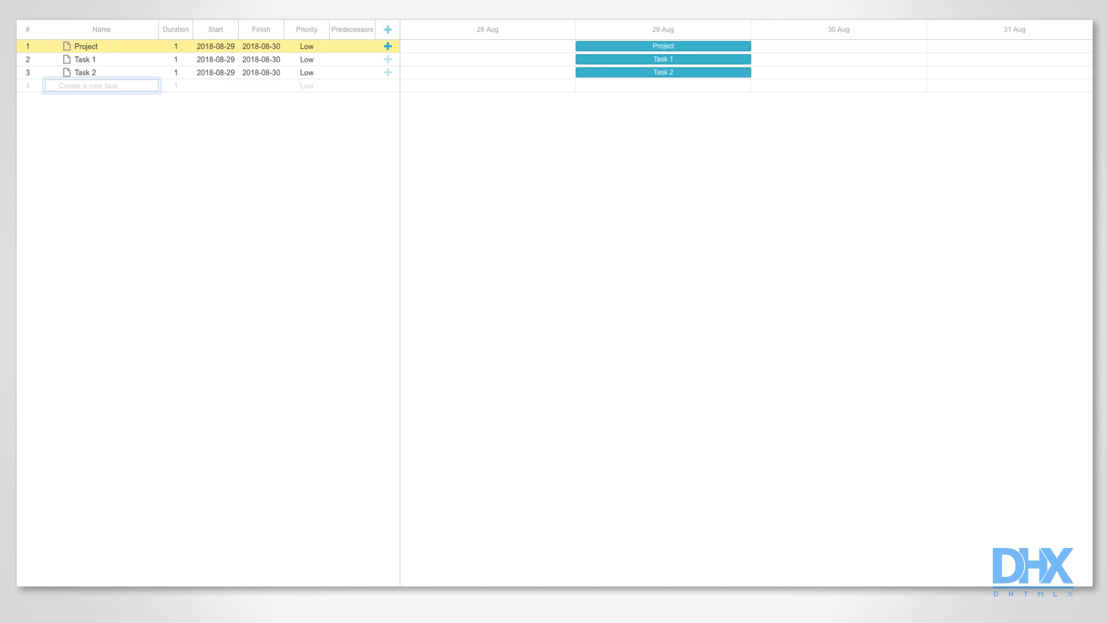
text(Task 3)
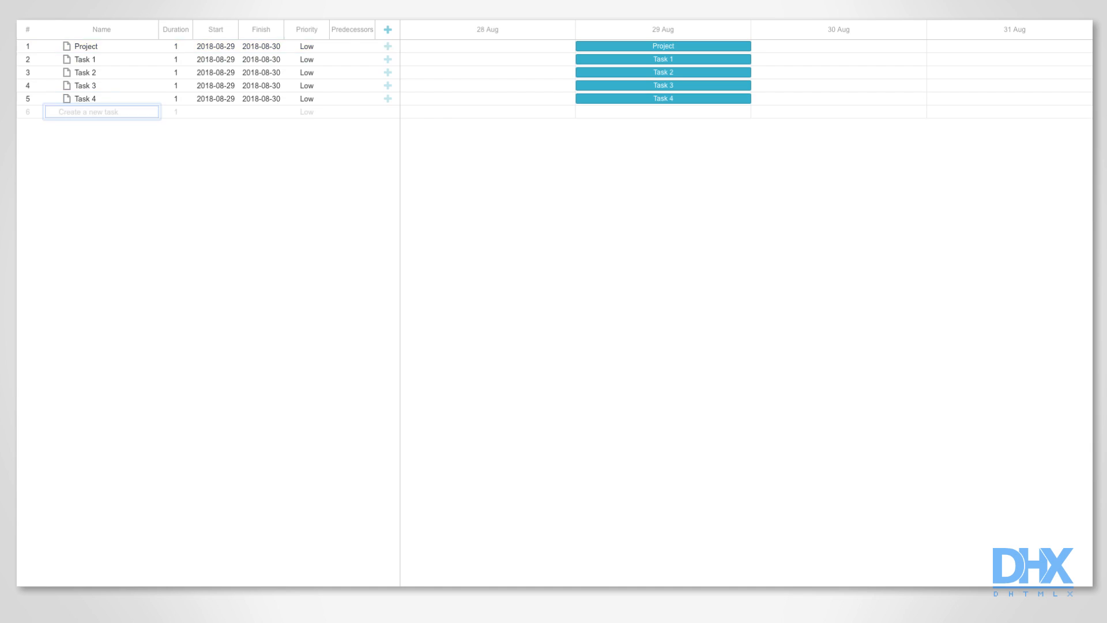
text(Office)
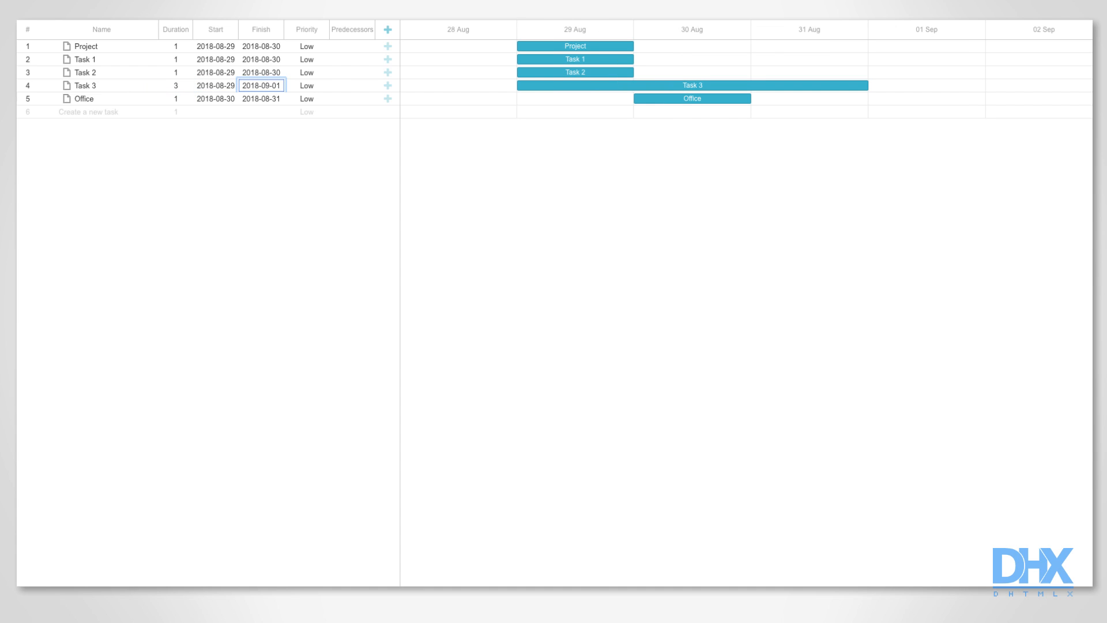
click(306, 85)
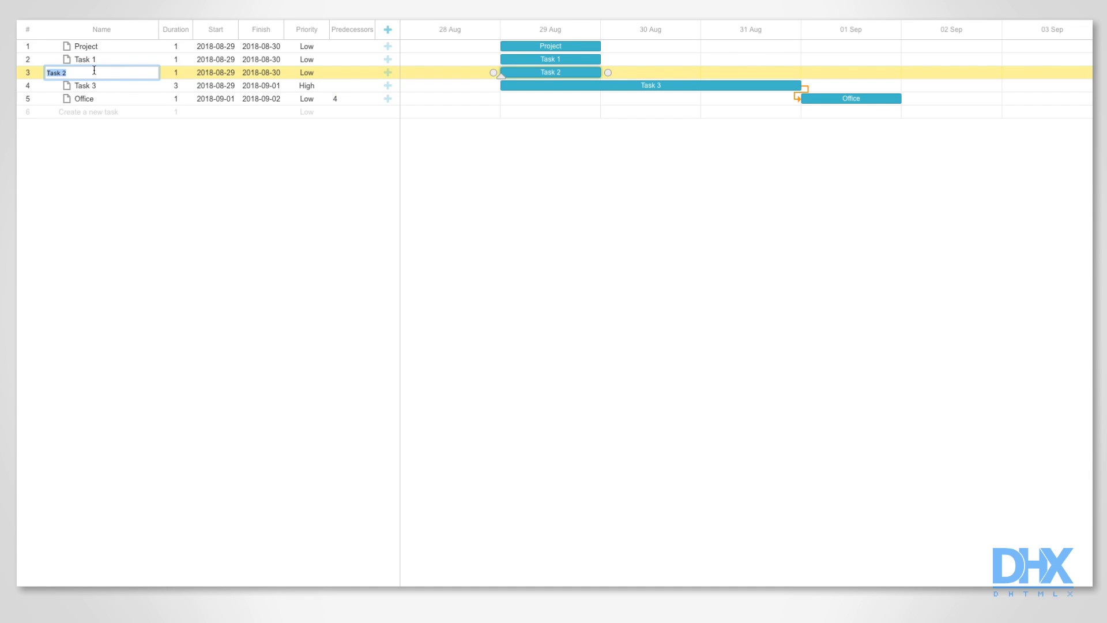
text(Design)
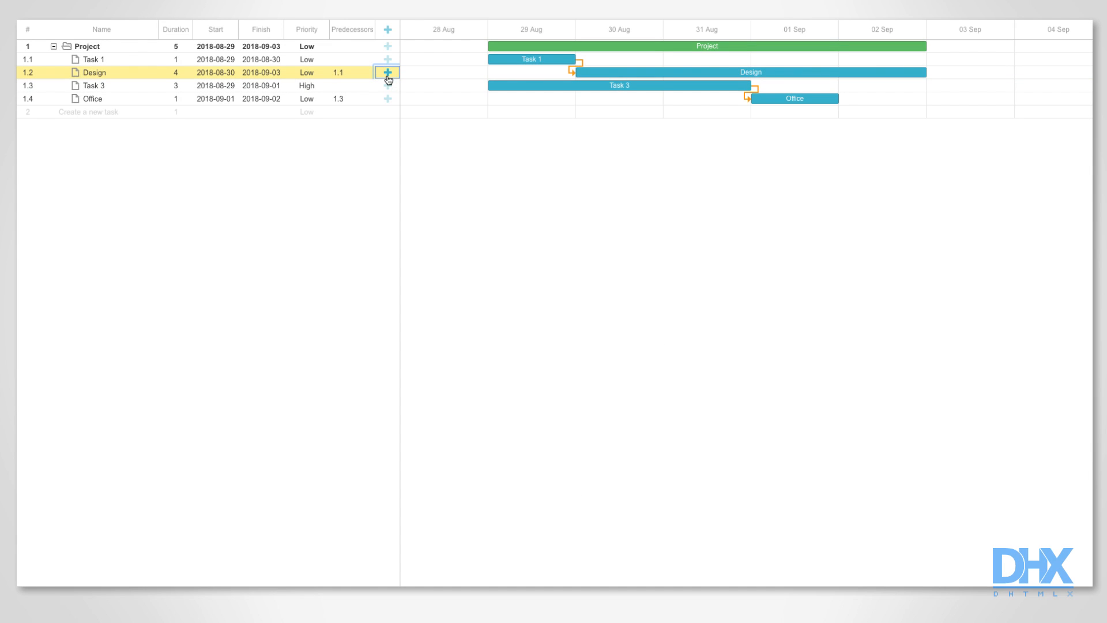
Open the Design task's lightbox and adjust its time period fields.
click(386, 72)
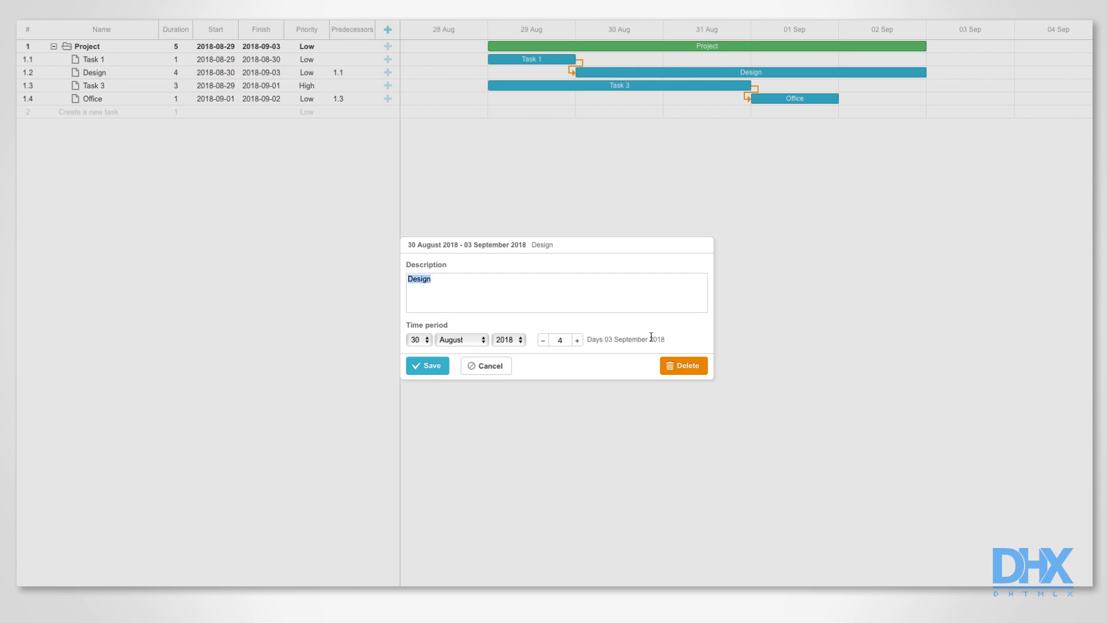
click(682, 365)
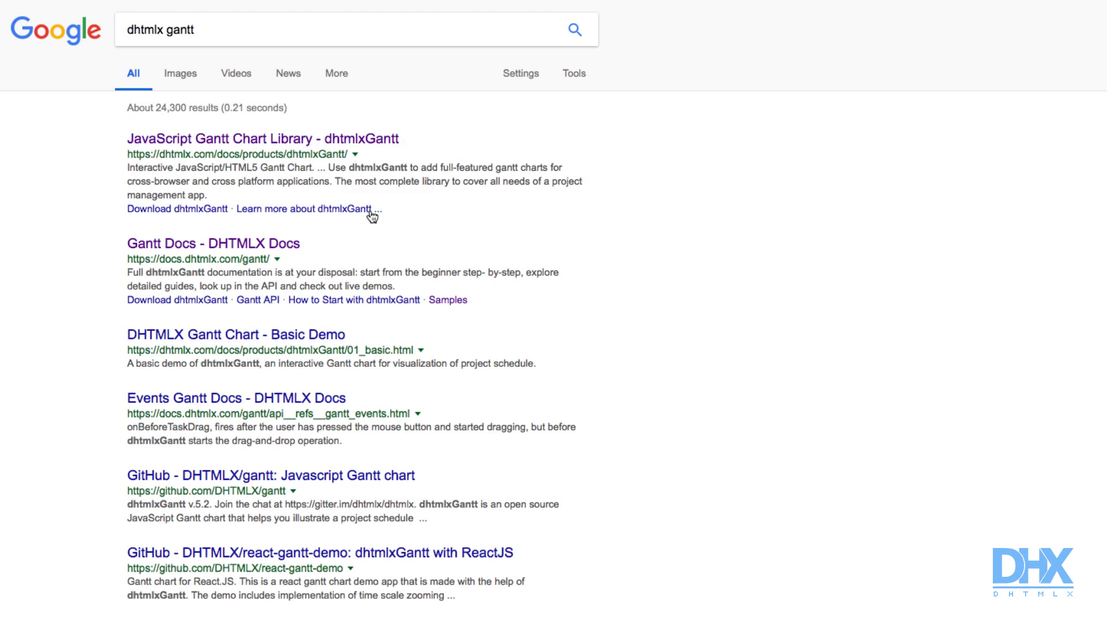
Open the 'Learn more about dhtmlxGantt' page from the Google results.
click(262, 138)
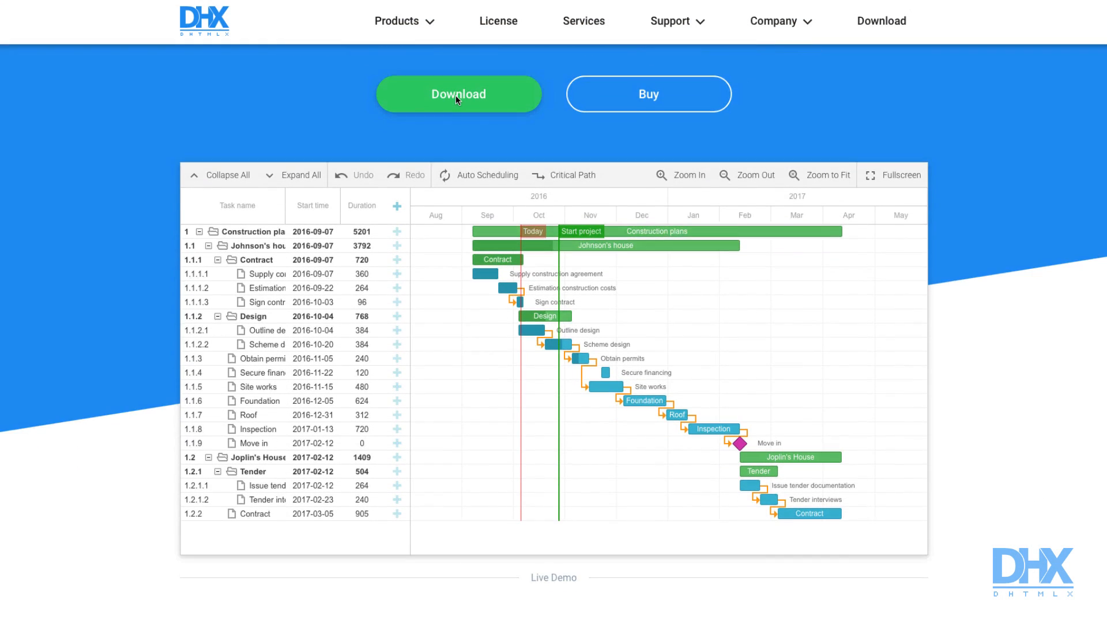